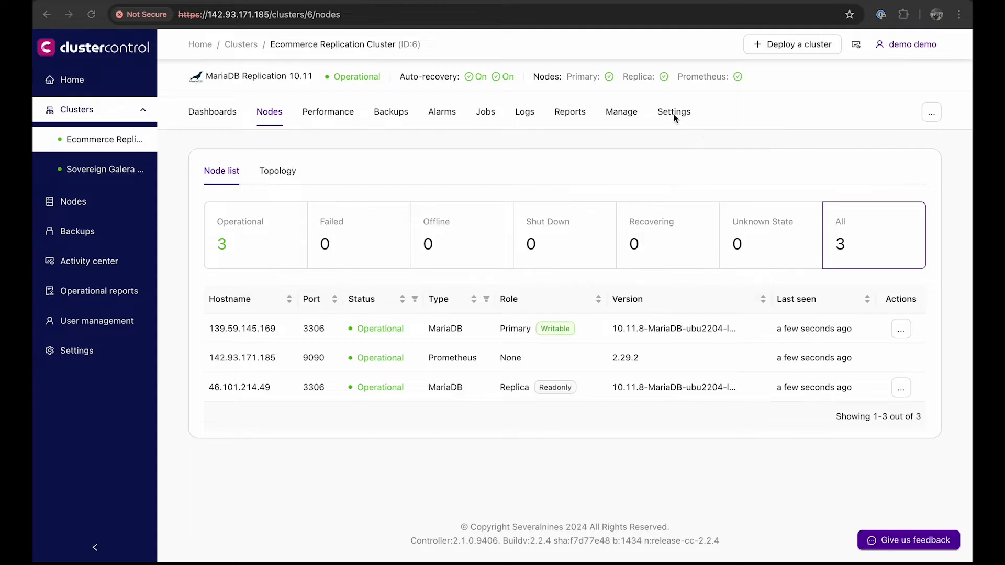
# - Filter the cluster settings by 'replic' and edit replication_auto_rebuild_slave to 1
pyautogui.click(673, 112)
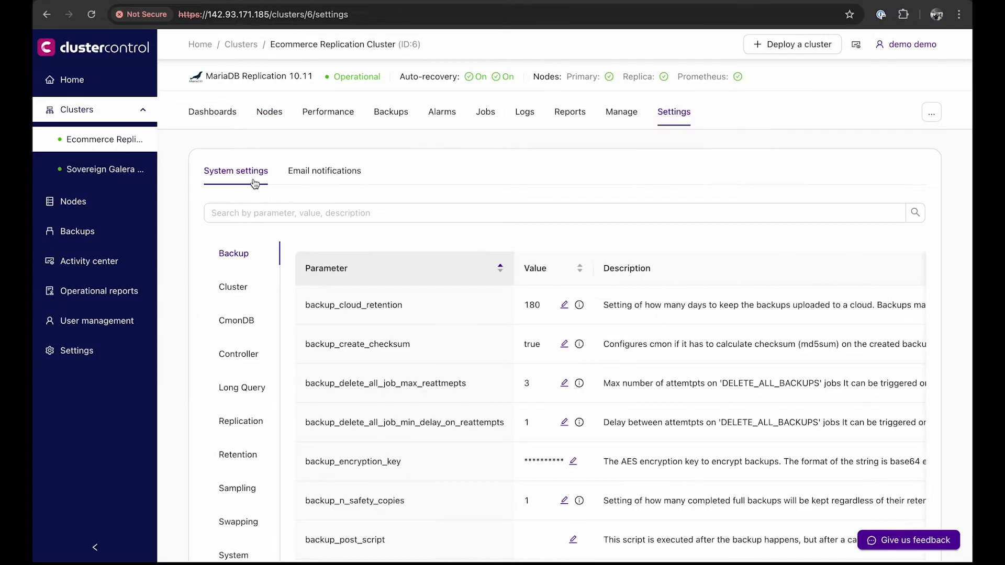
pyautogui.write('replication')
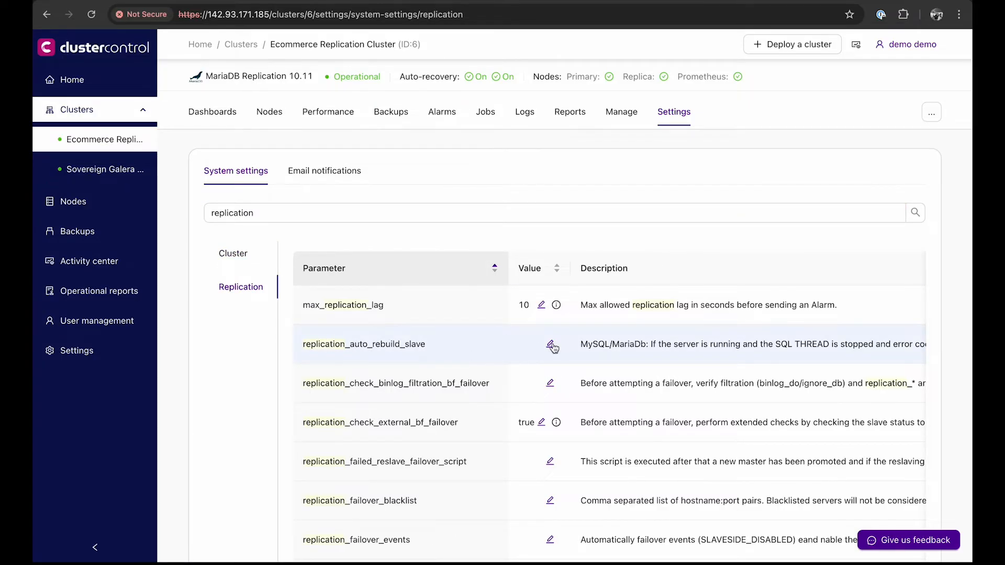
pyautogui.click(551, 346)
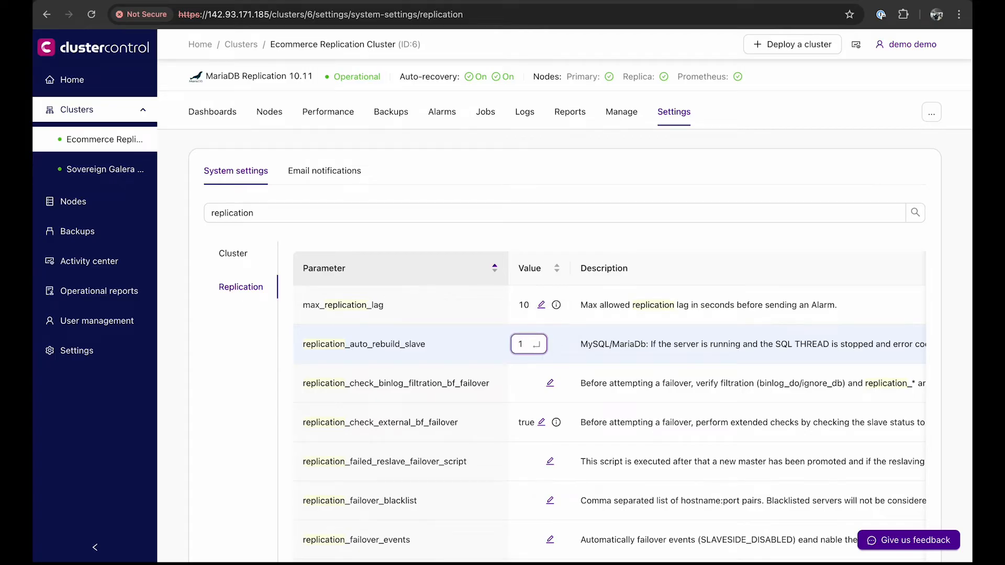
# - Check the primary–replica topology view, then return to the three-node list
pyautogui.click(269, 112)
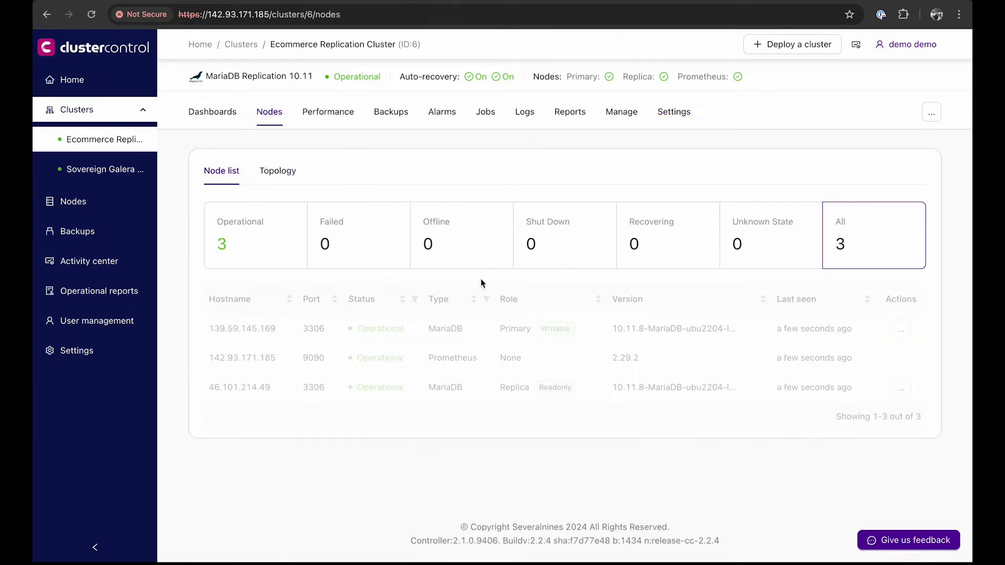
pyautogui.click(277, 171)
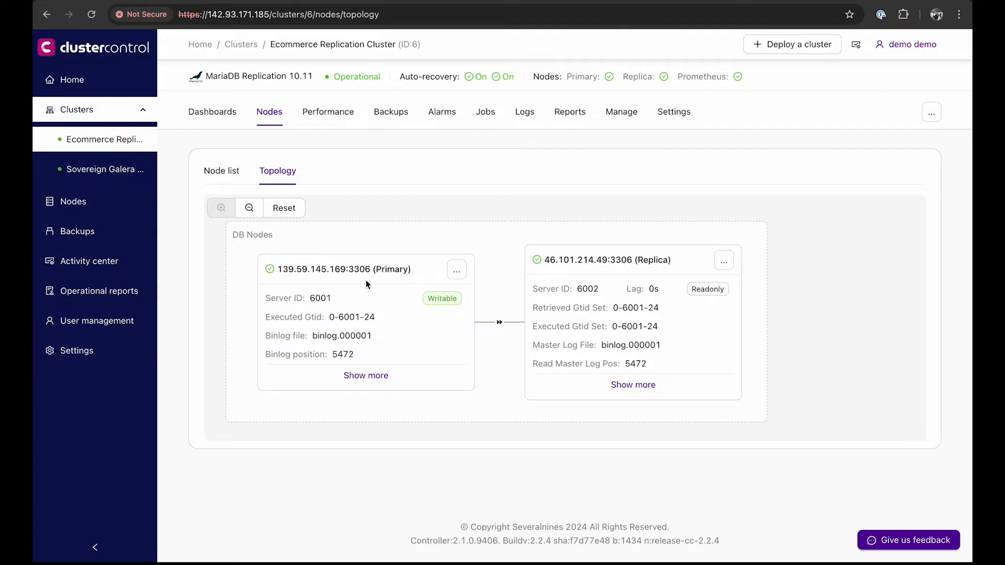
pyautogui.click(221, 170)
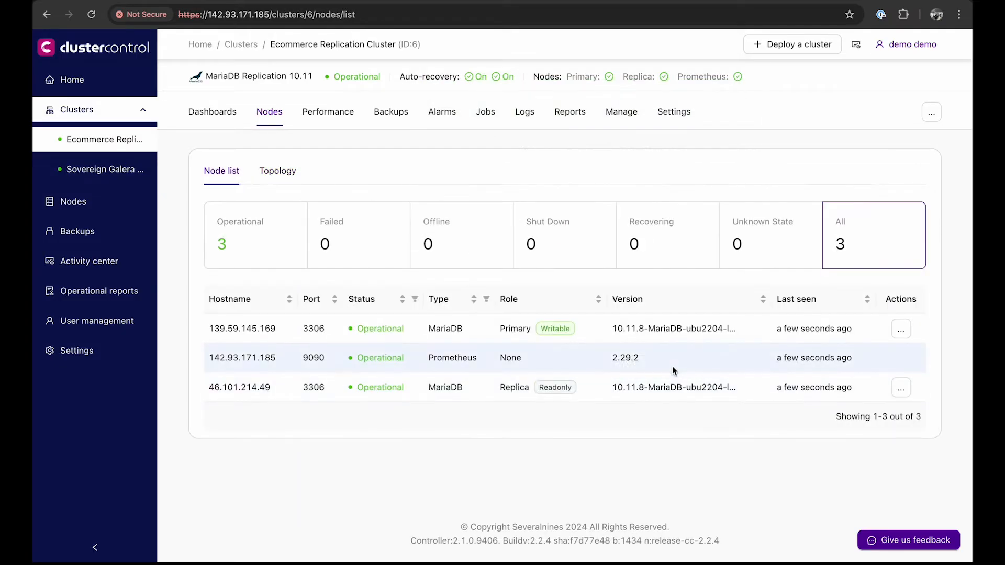
pyautogui.moveTo(886, 349)
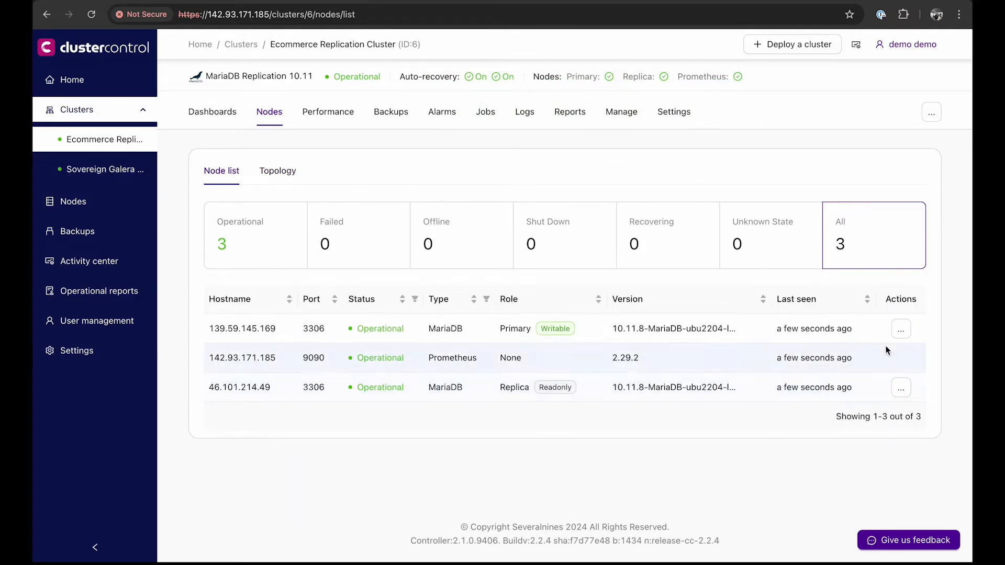
# - Reboot the host of primary node 139.59.145.169 from its Actions menu and confirm
pyautogui.click(900, 329)
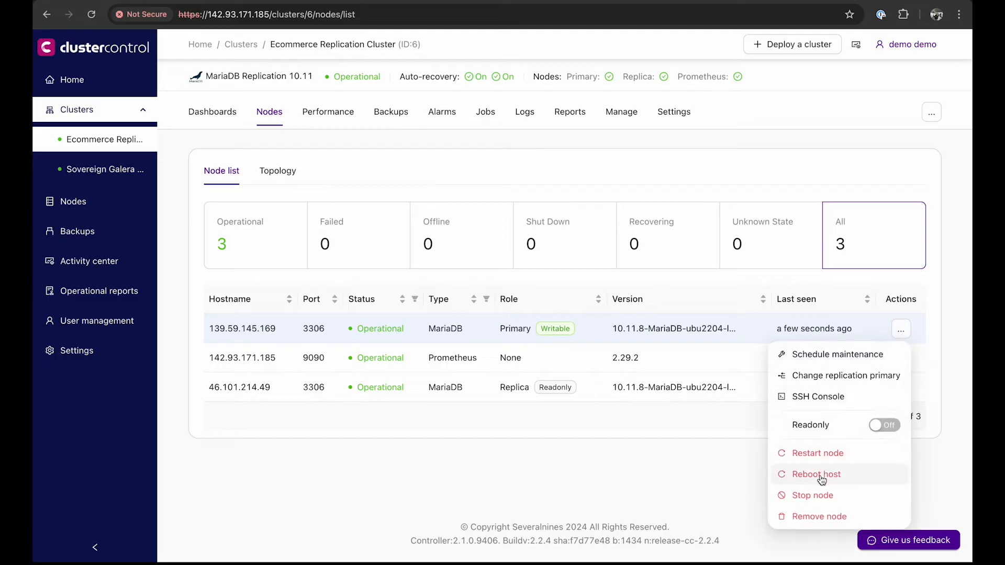
pyautogui.click(815, 474)
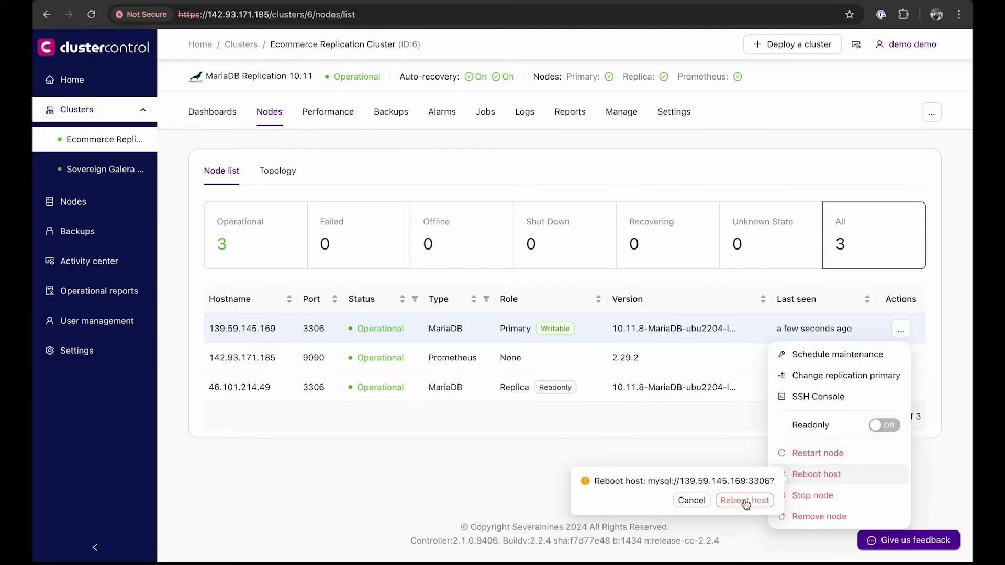
pyautogui.click(744, 501)
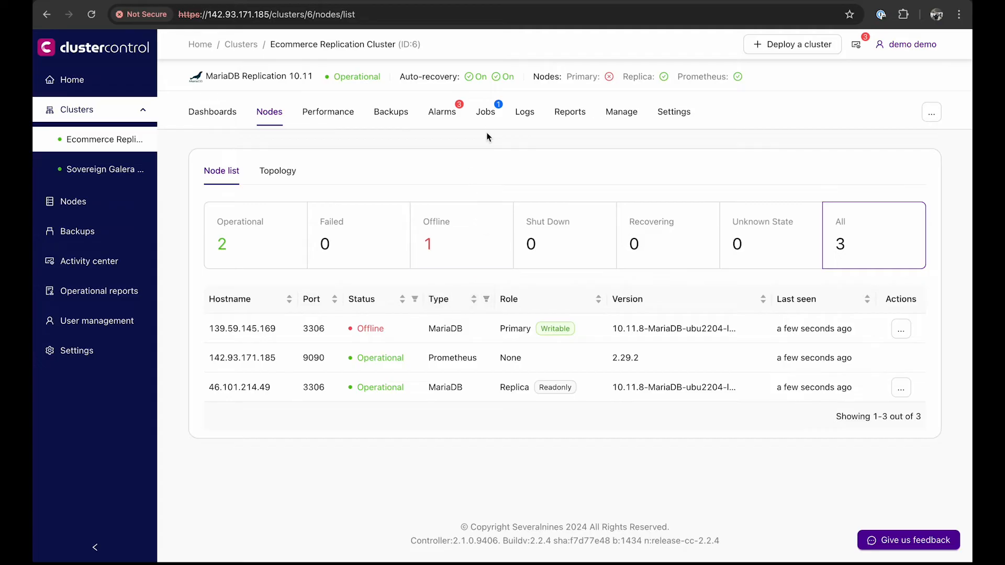
# - Review the finished 'Failover to a new Master.' job, then check node roles showing 46.101.214.49 as primary
pyautogui.click(484, 112)
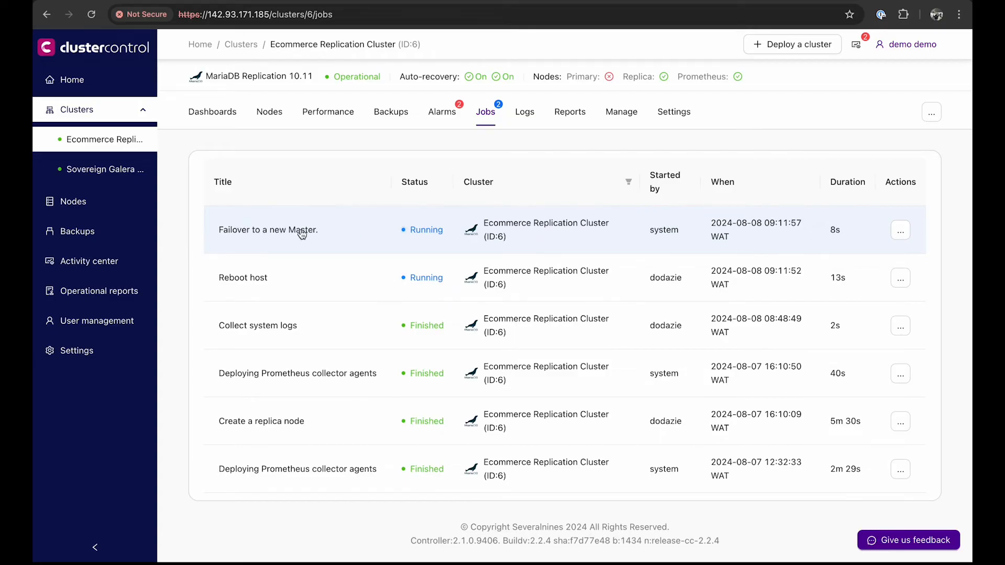
pyautogui.click(267, 229)
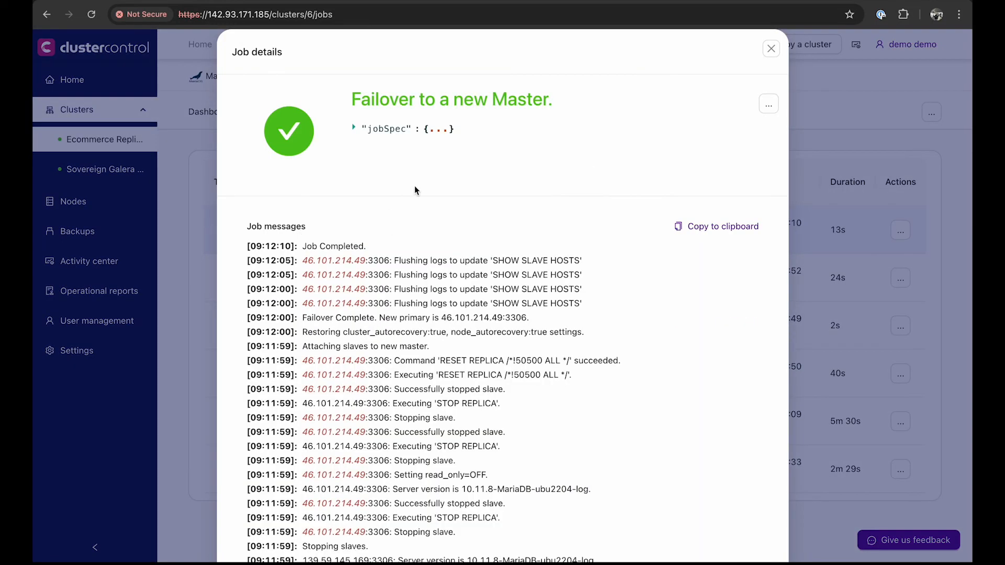
pyautogui.moveTo(718, 107)
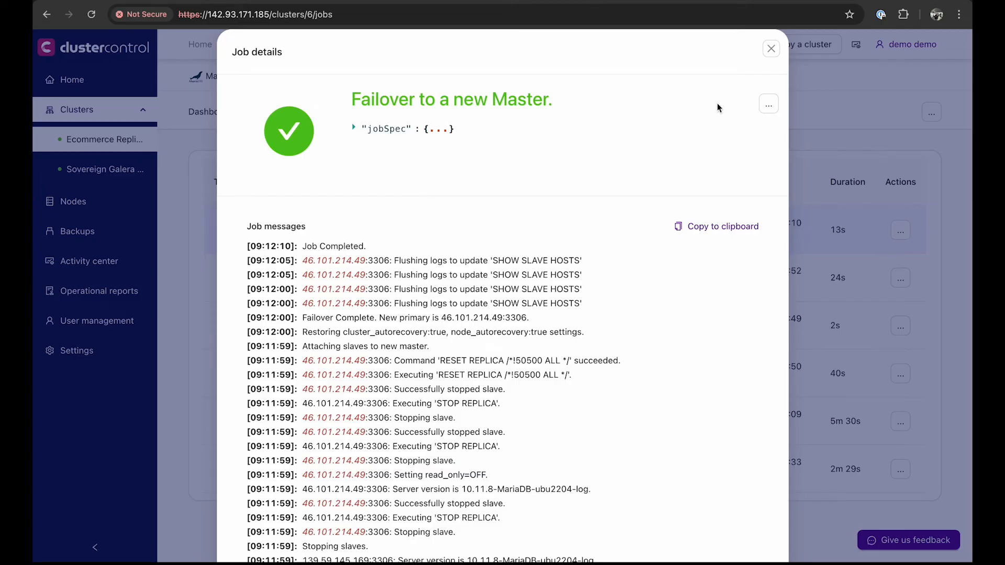
pyautogui.click(771, 48)
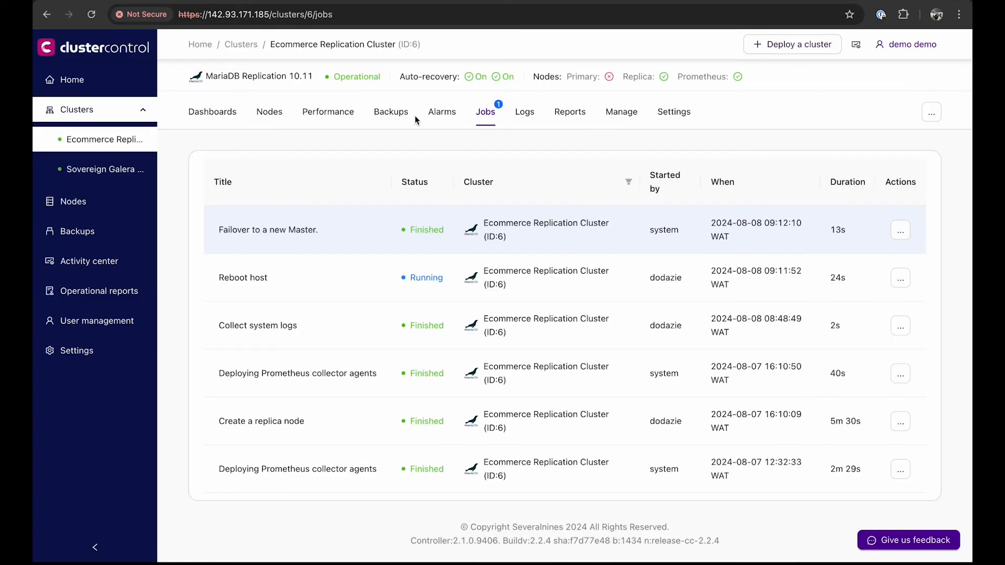
pyautogui.click(269, 112)
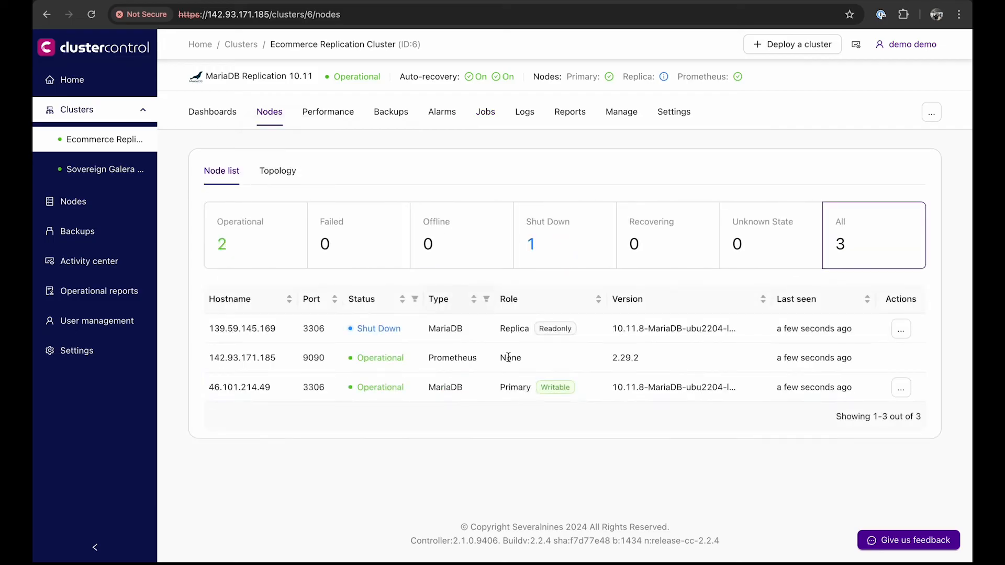